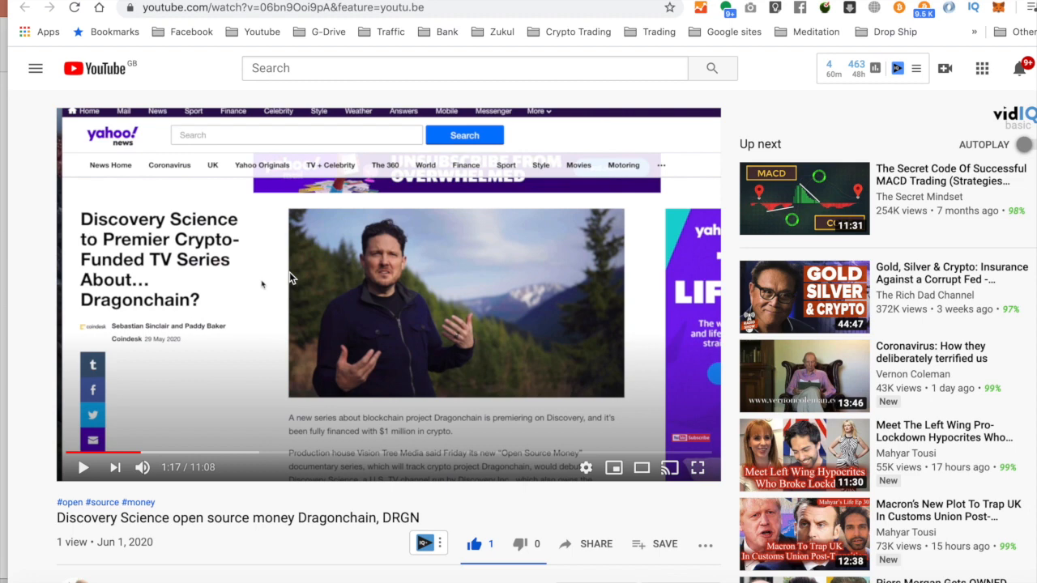
pyautogui.moveTo(199, 75)
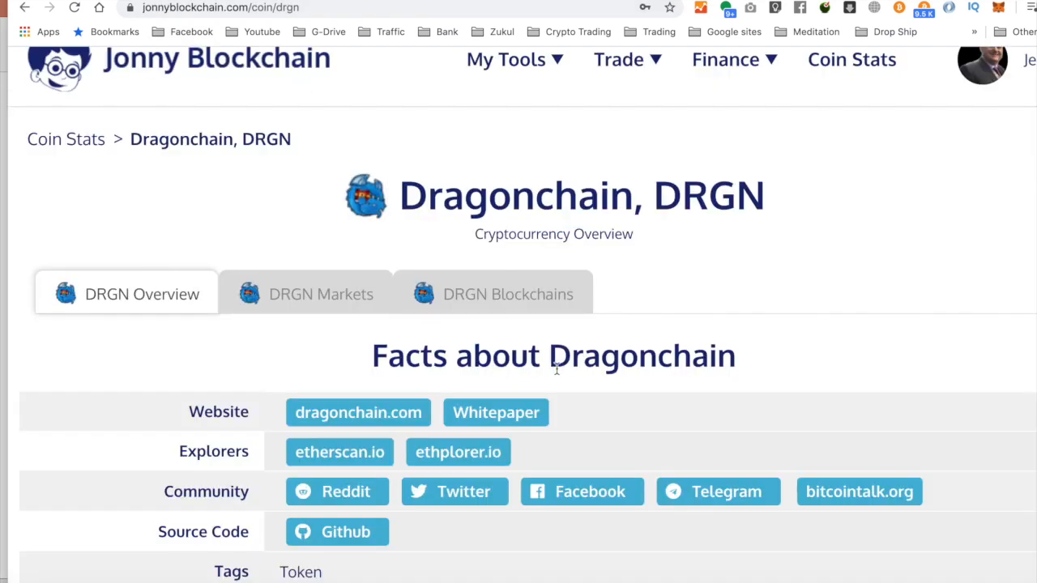
# - Scroll down the Jonny Blockchain Dragonchain (DRGN) overview page to read its facts
pyautogui.scroll(-3)
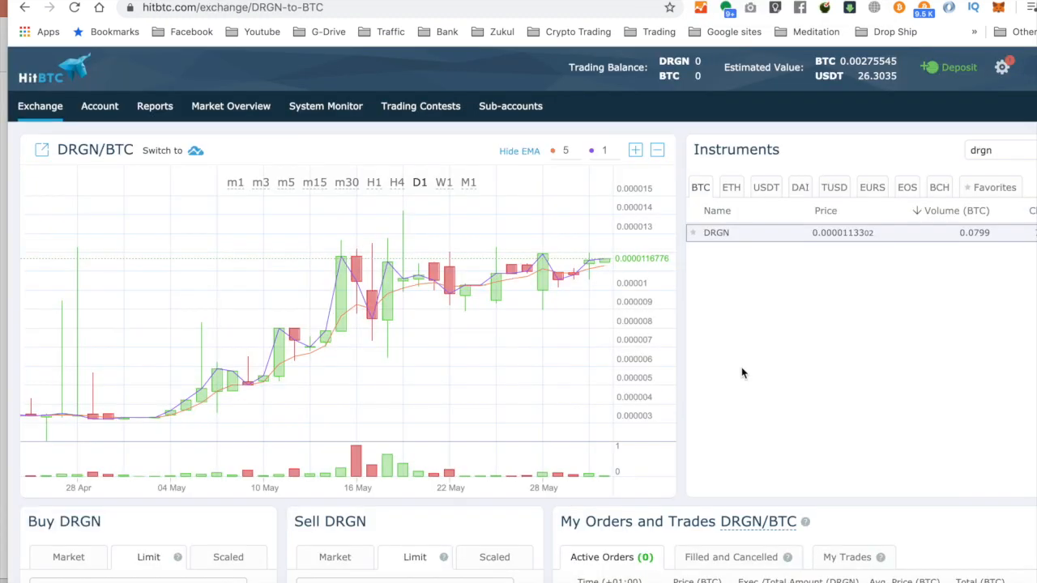
pyautogui.moveTo(713, 242)
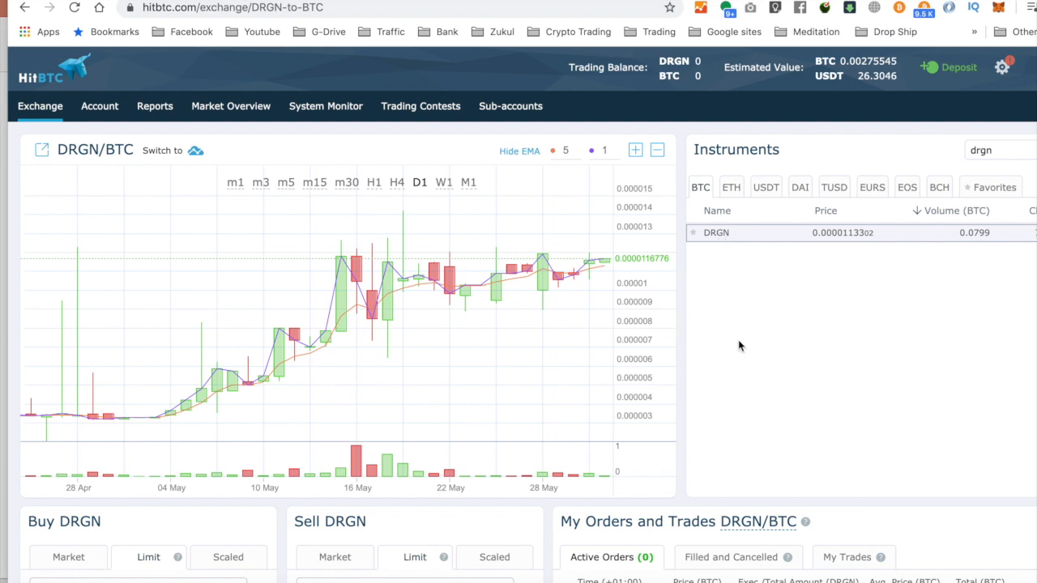
pyautogui.scroll(-3)
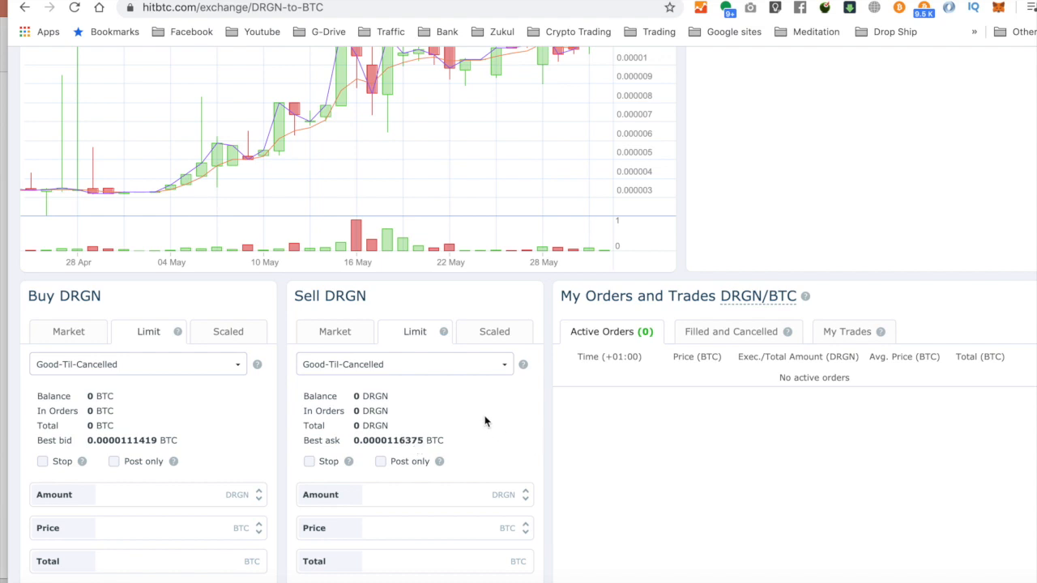
pyautogui.moveTo(371, 408)
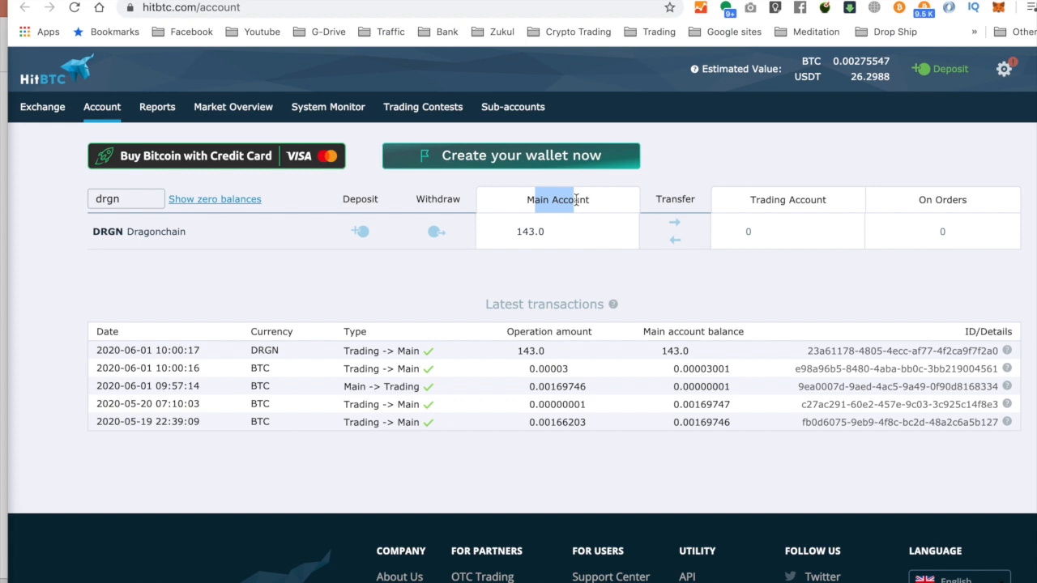
pyautogui.moveTo(807, 204)
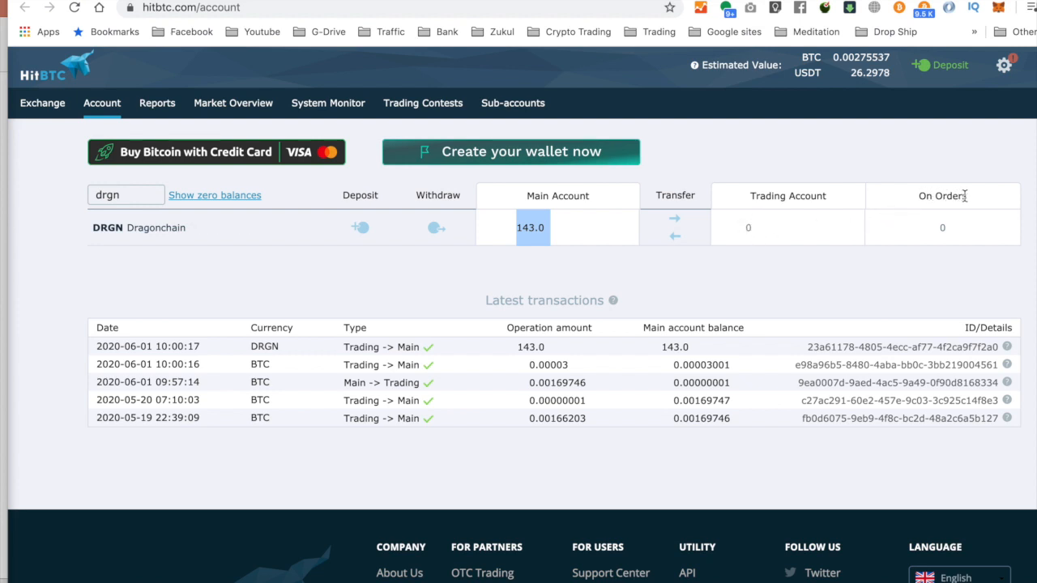
pyautogui.moveTo(538, 195)
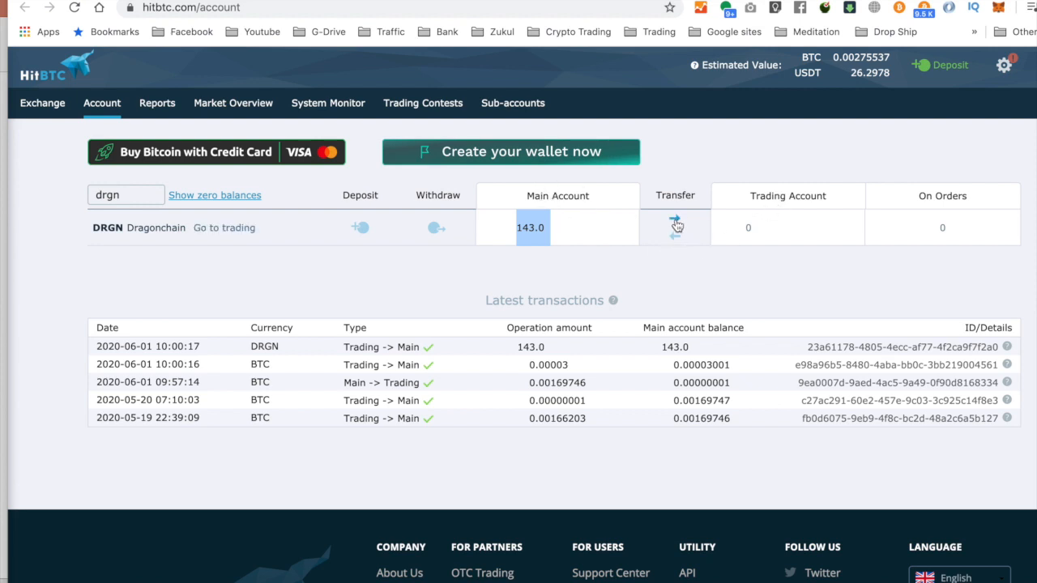
# - Transfer 143 DRGN from main to trading account, then return to the DRGN/BTC page
pyautogui.click(675, 227)
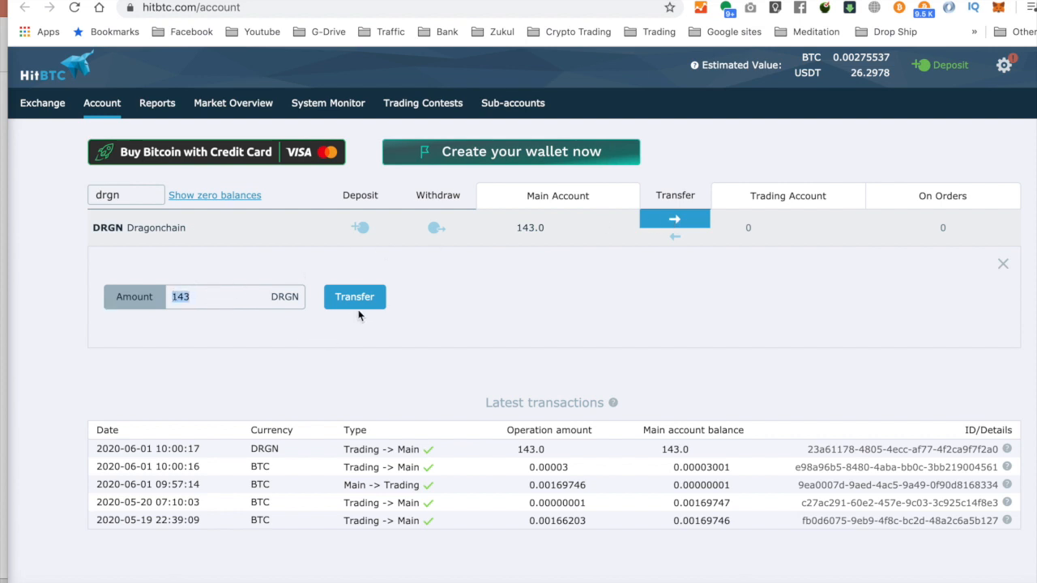
pyautogui.click(354, 296)
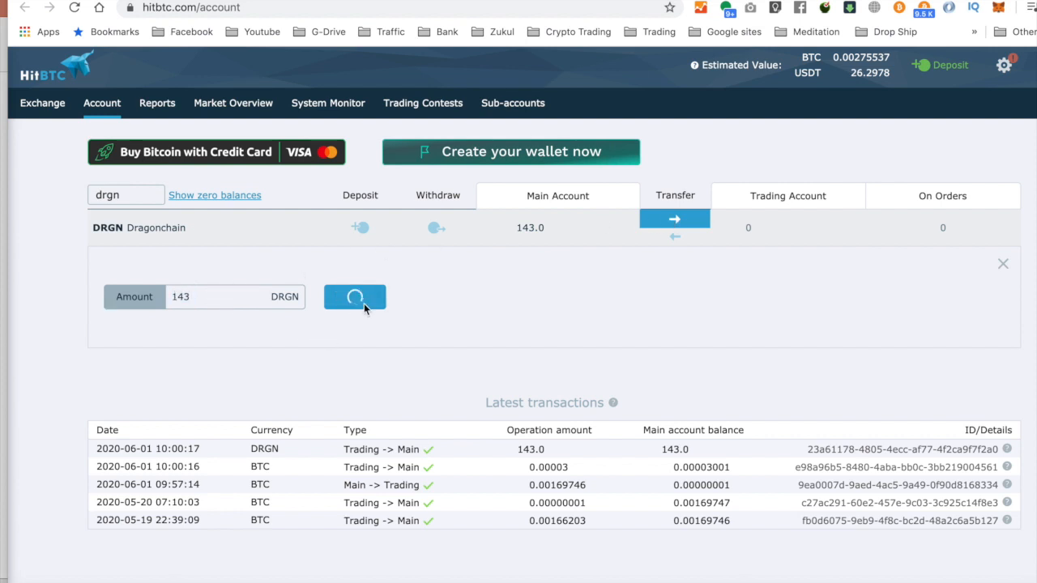
pyautogui.click(355, 296)
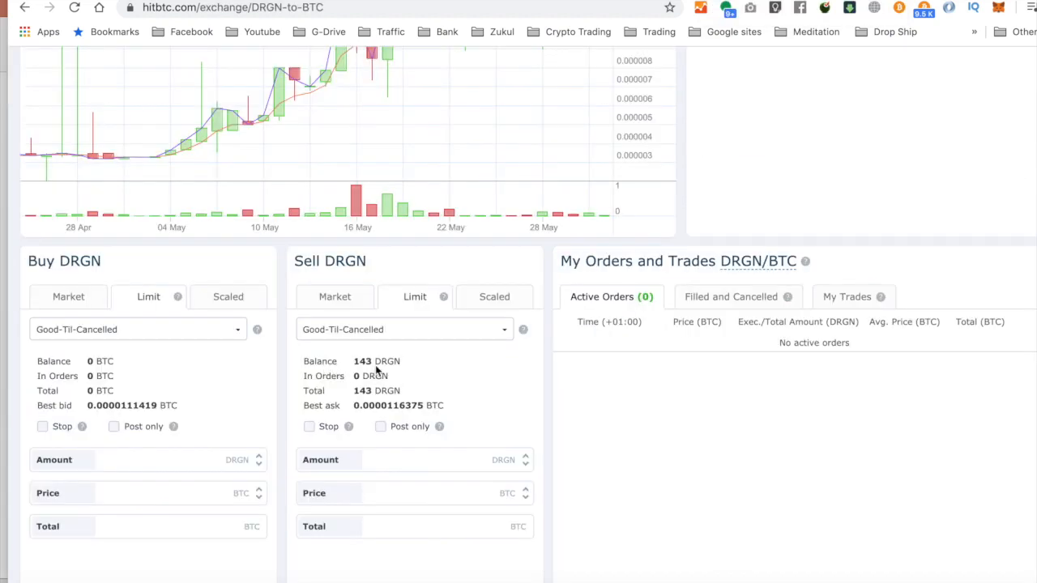
pyautogui.moveTo(413, 297)
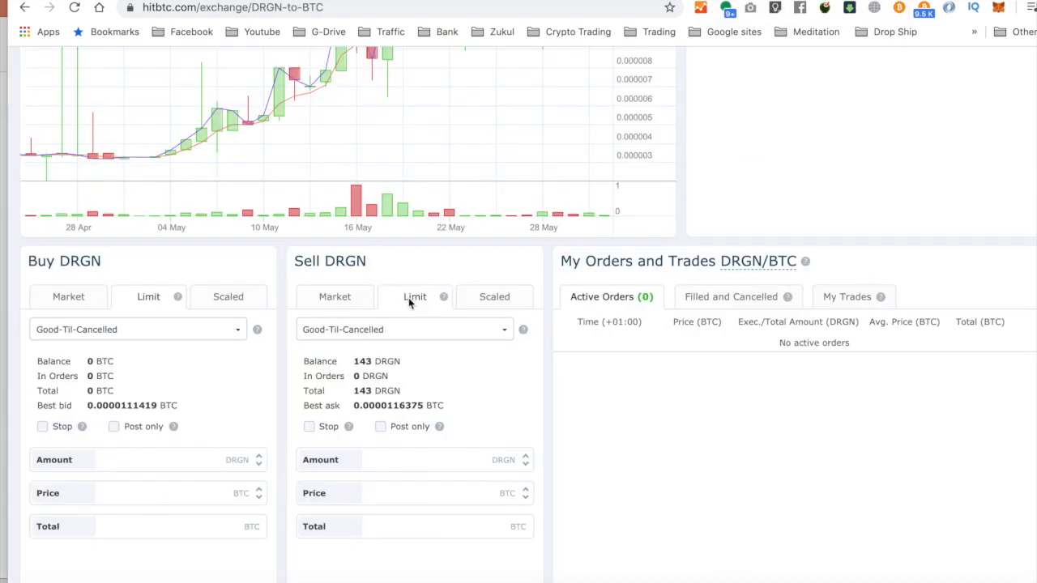
pyautogui.moveTo(415, 306)
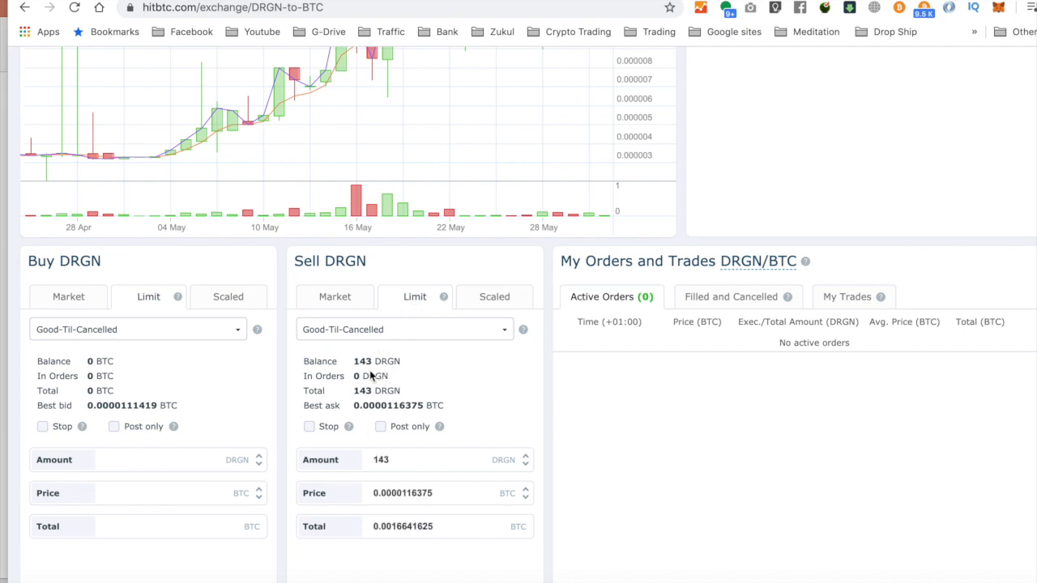
pyautogui.moveTo(368, 371)
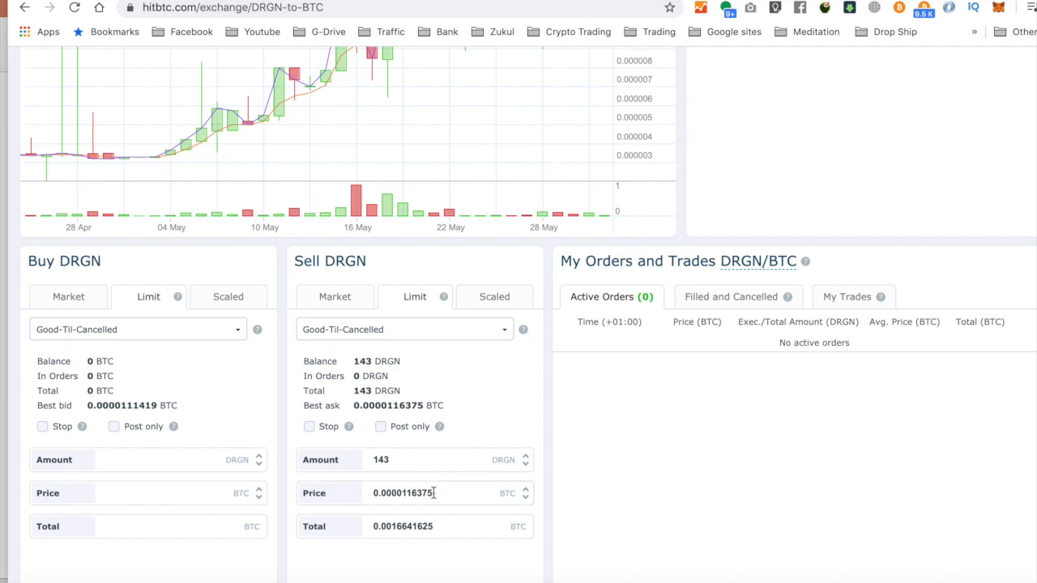
# - Select the 0.0000116375 BTC sell price in the Sell DRGN limit form
pyautogui.tripleClick(403, 493)
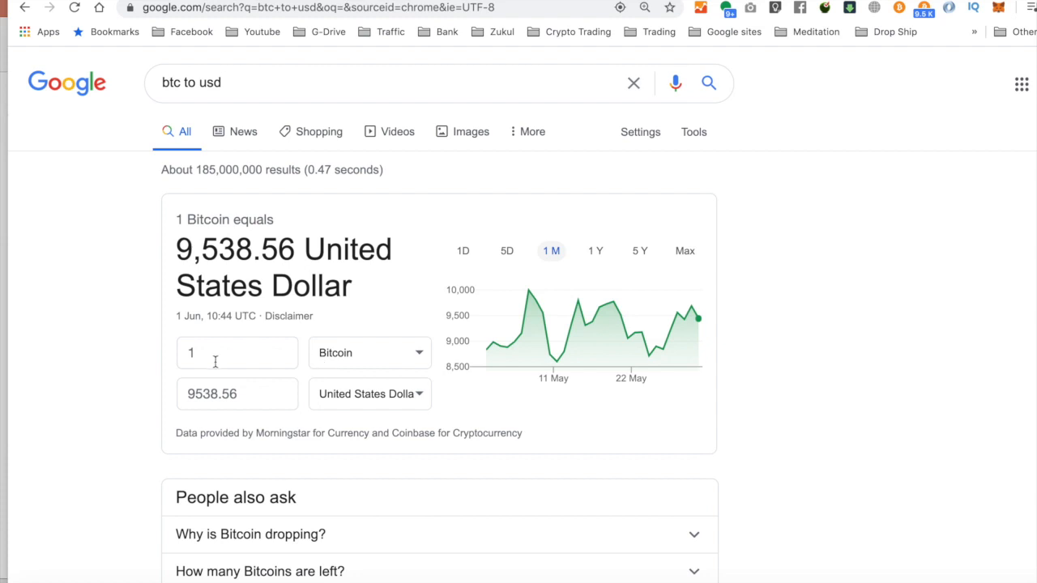
# - Enter a new Bitcoin amount in Google's BTC-to-USD converter and read its dollar value
pyautogui.click(237, 353)
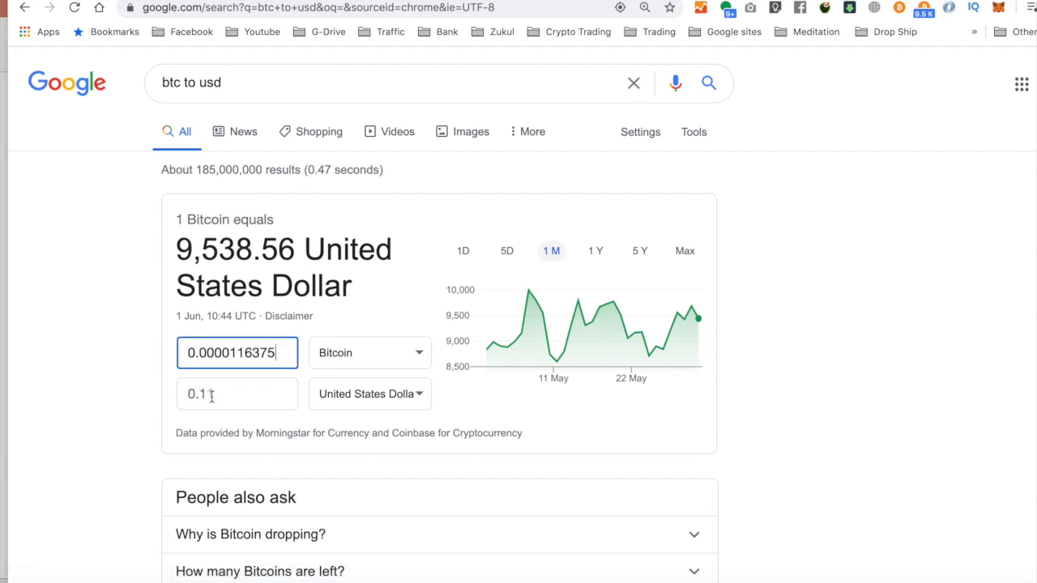
pyautogui.write('1')
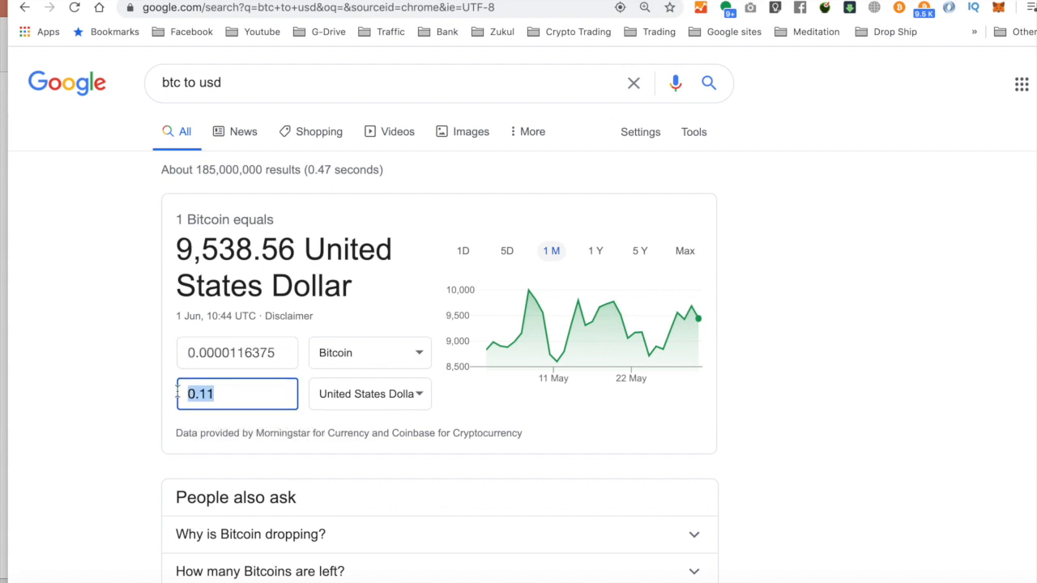
pyautogui.write('2.89')
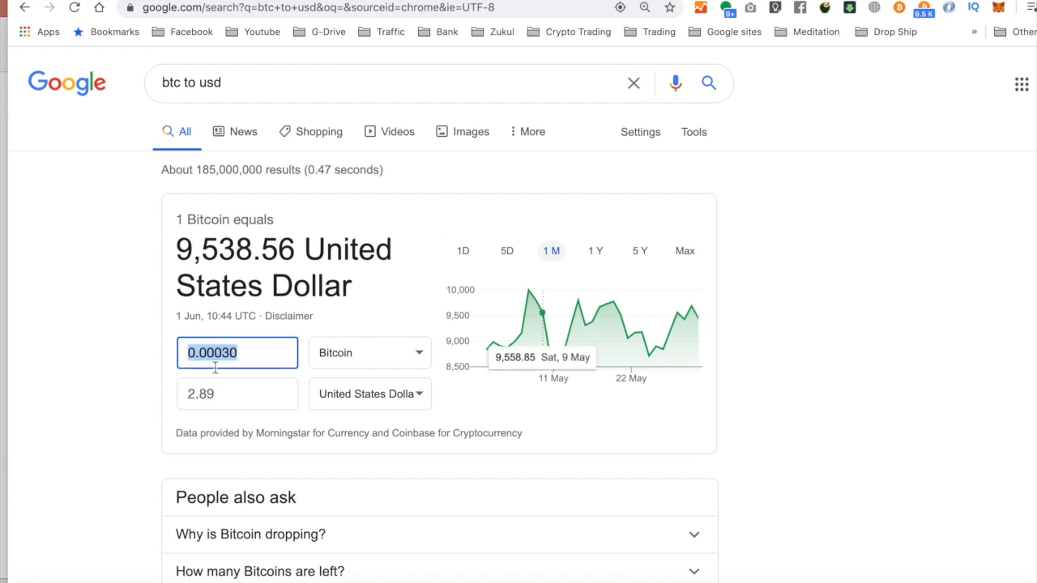
pyautogui.click(236, 352)
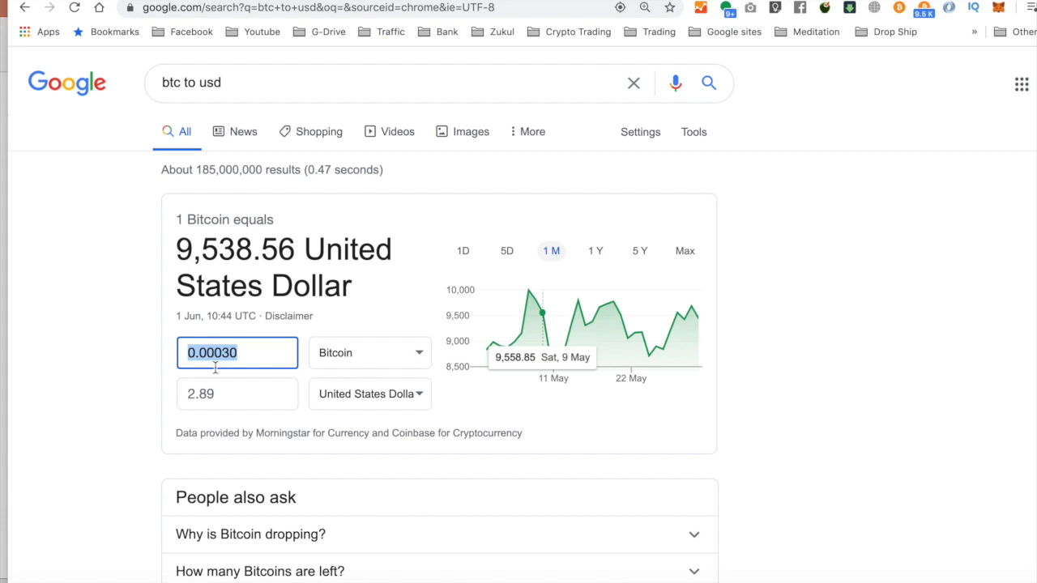
pyautogui.moveTo(571, 325)
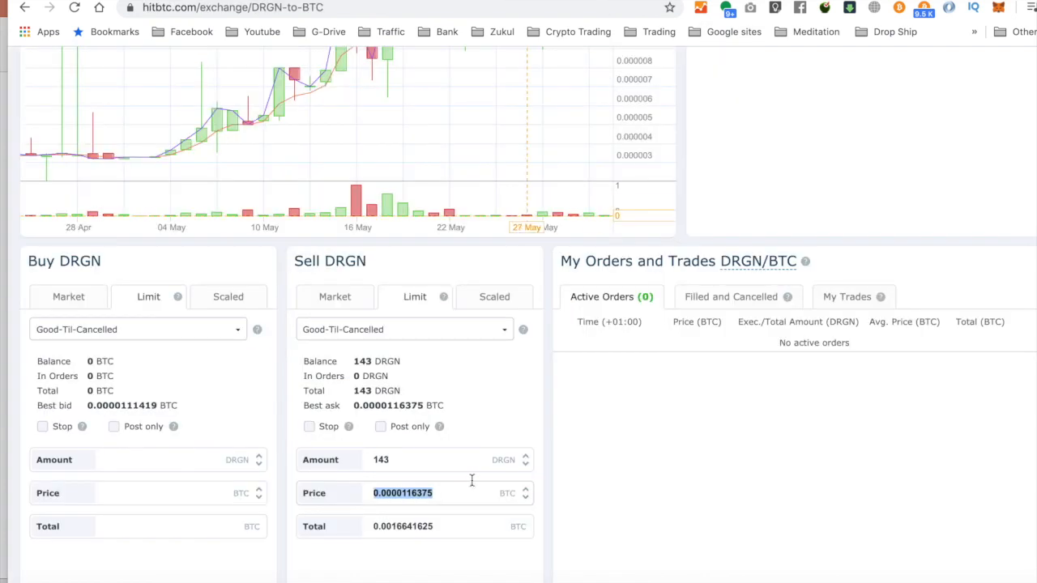
pyautogui.moveTo(440, 505)
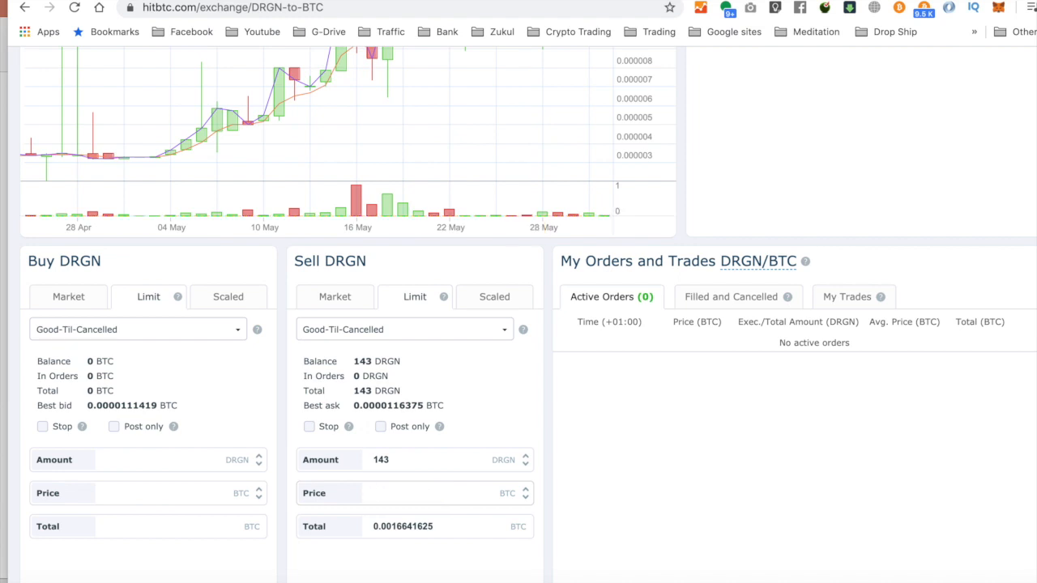
# - Type 0.00030 as the DRGN sell limit price, totaling 0.0429 BTC
pyautogui.write('0.00030')
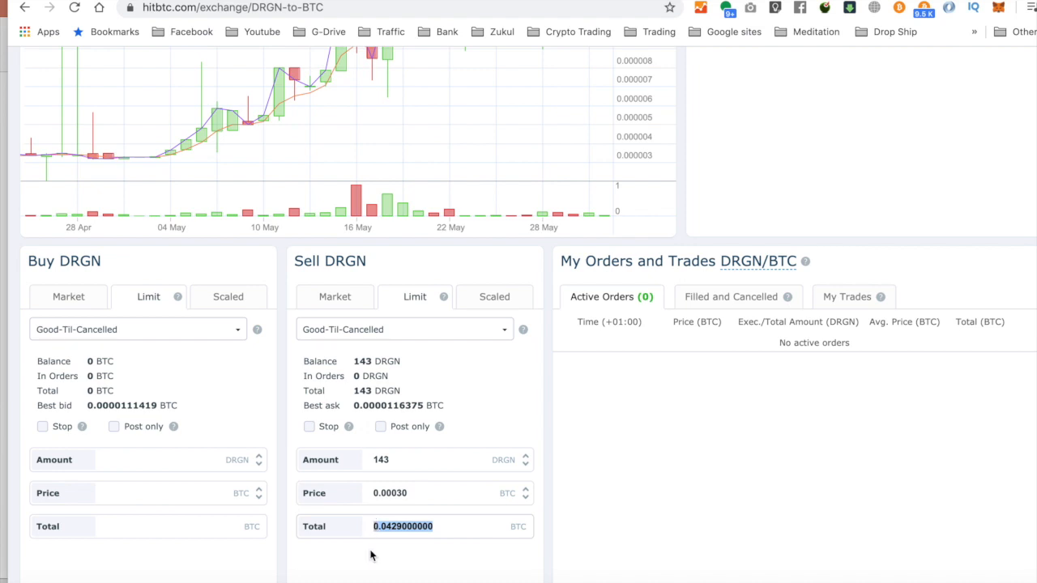
pyautogui.moveTo(453, 547)
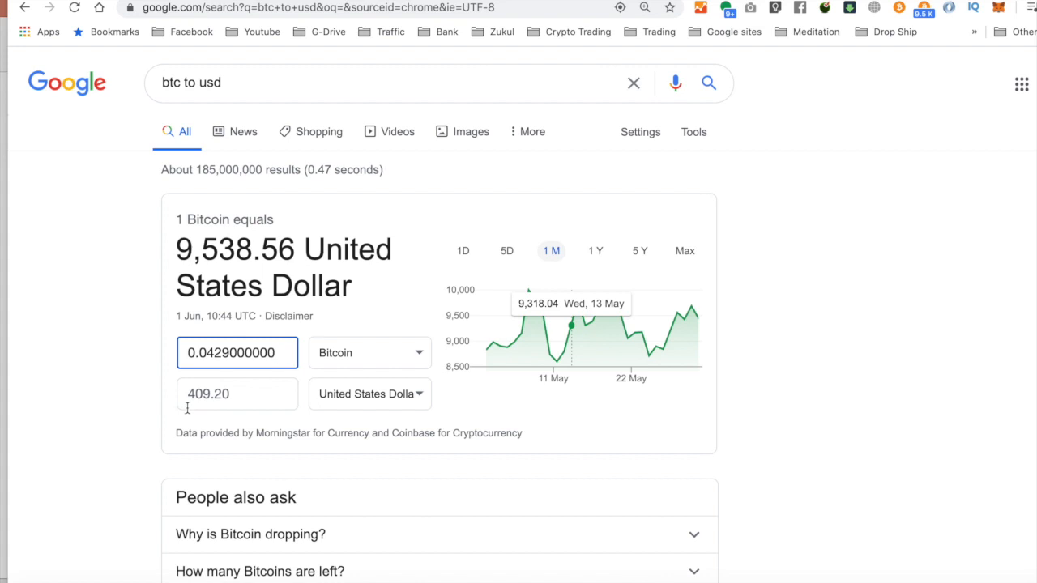
pyautogui.moveTo(162, 432)
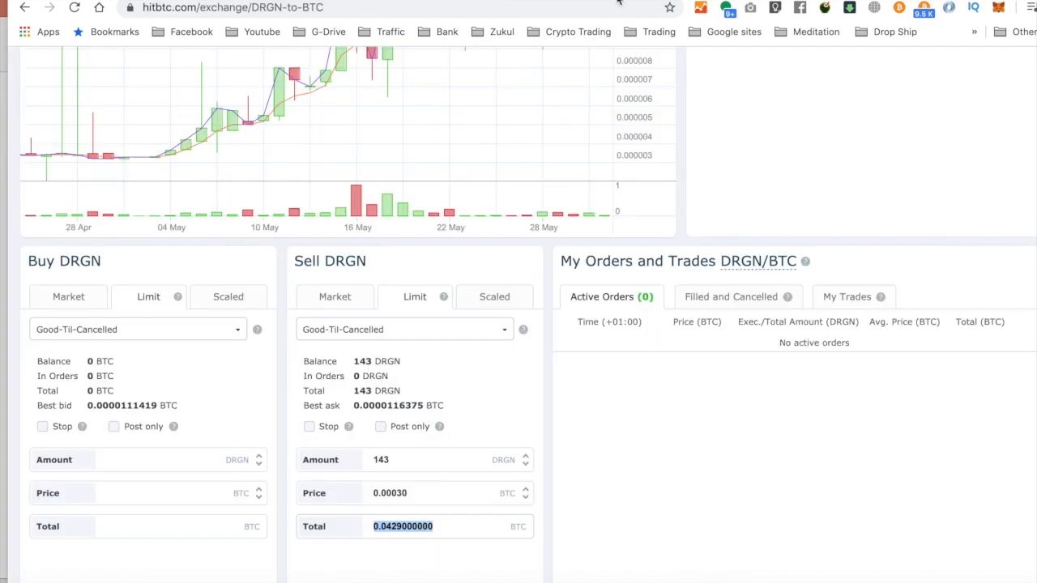
pyautogui.moveTo(656, 70)
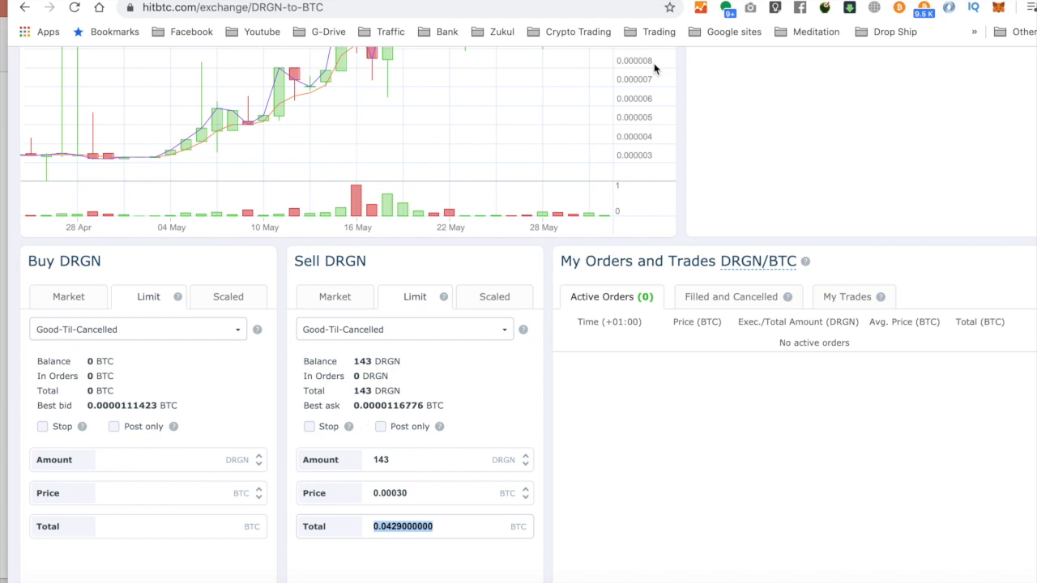
pyautogui.moveTo(879, 255)
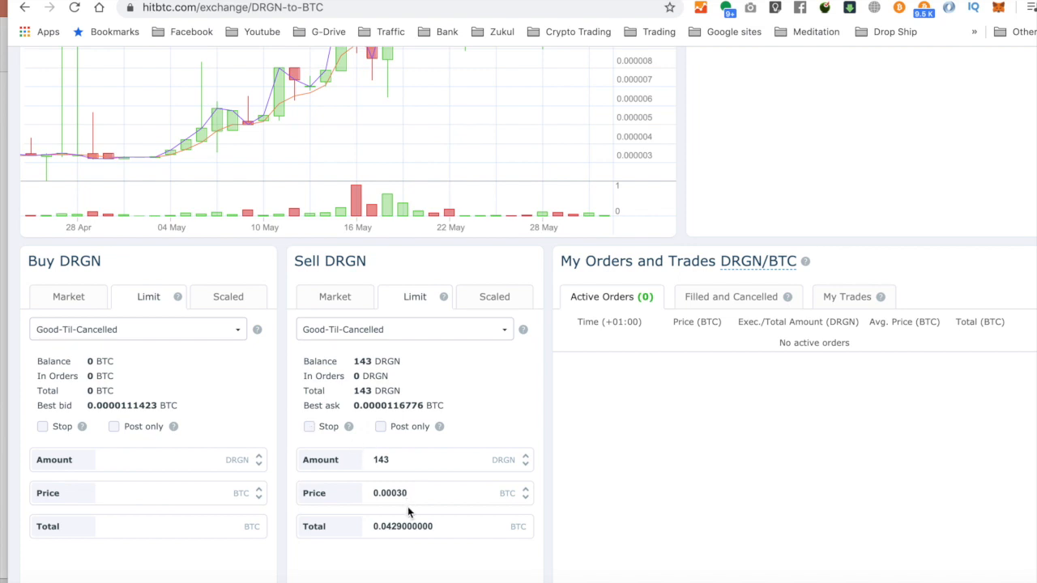
# - Submit Sell Limit for 143 DRGN at 0.00030 BTC and check Active Orders
pyautogui.scroll(-3)
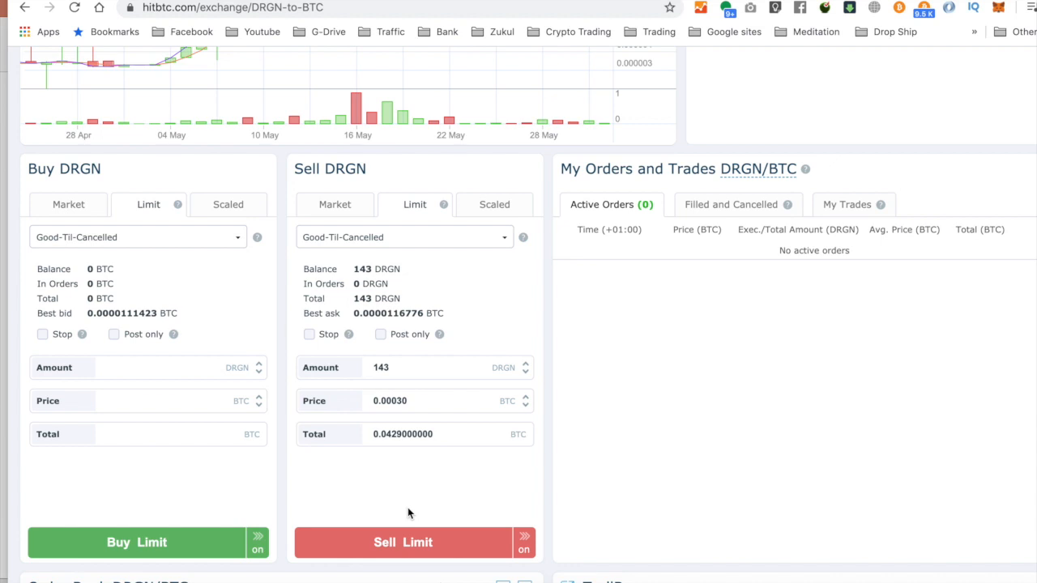
pyautogui.click(402, 542)
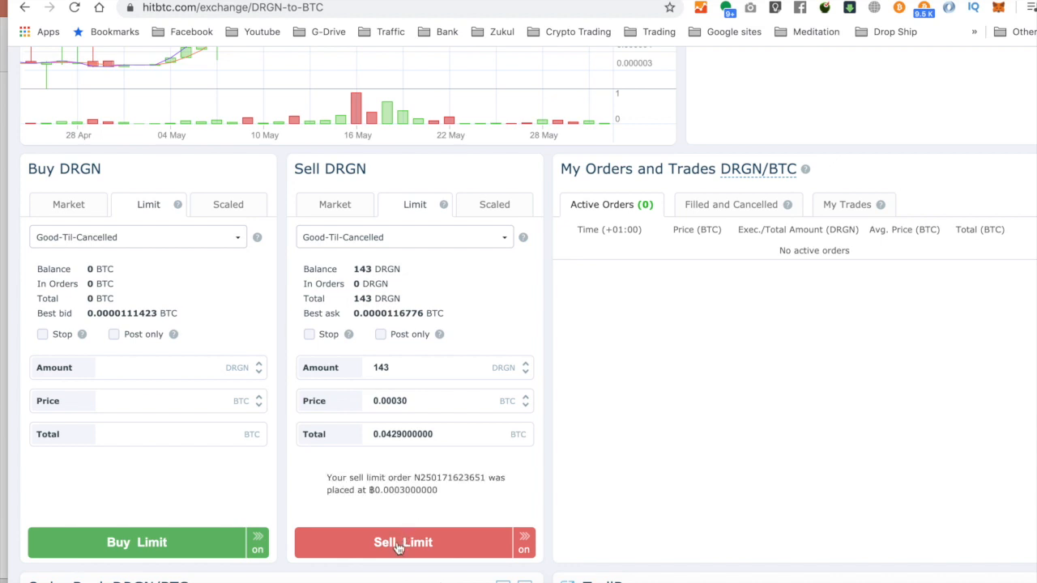
pyautogui.click(403, 542)
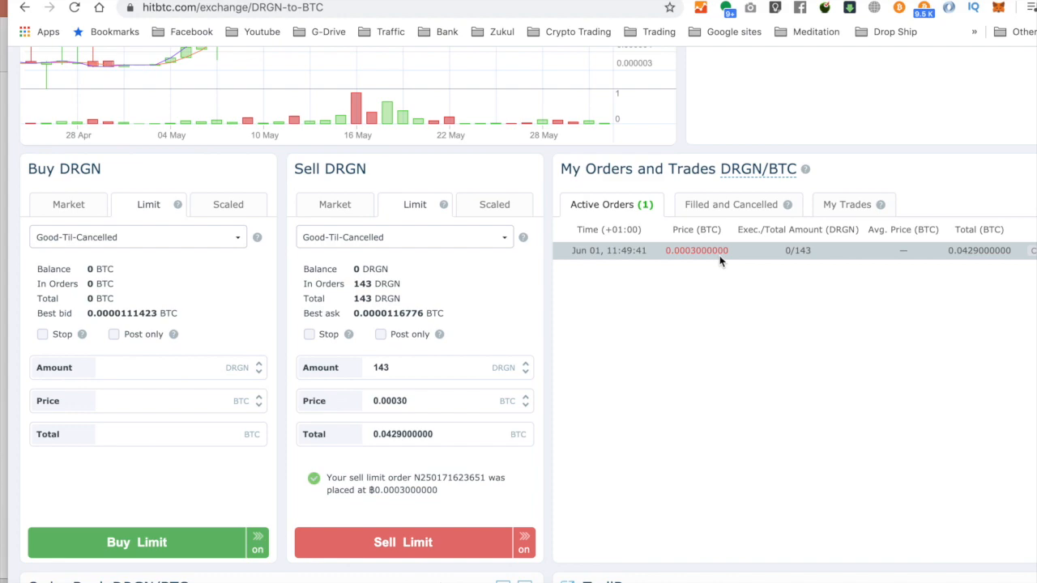
pyautogui.moveTo(613, 282)
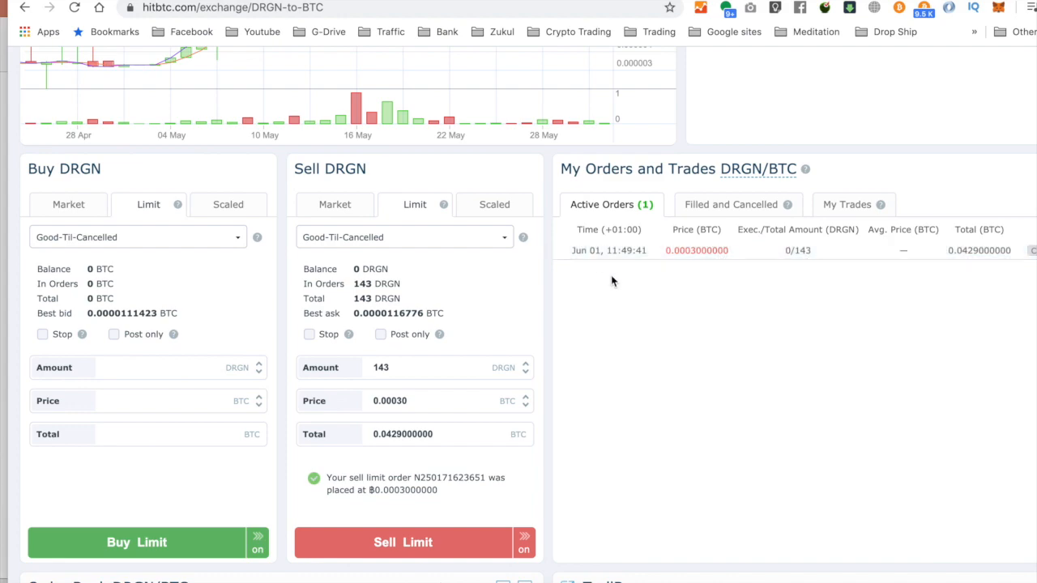
pyautogui.scroll(3)
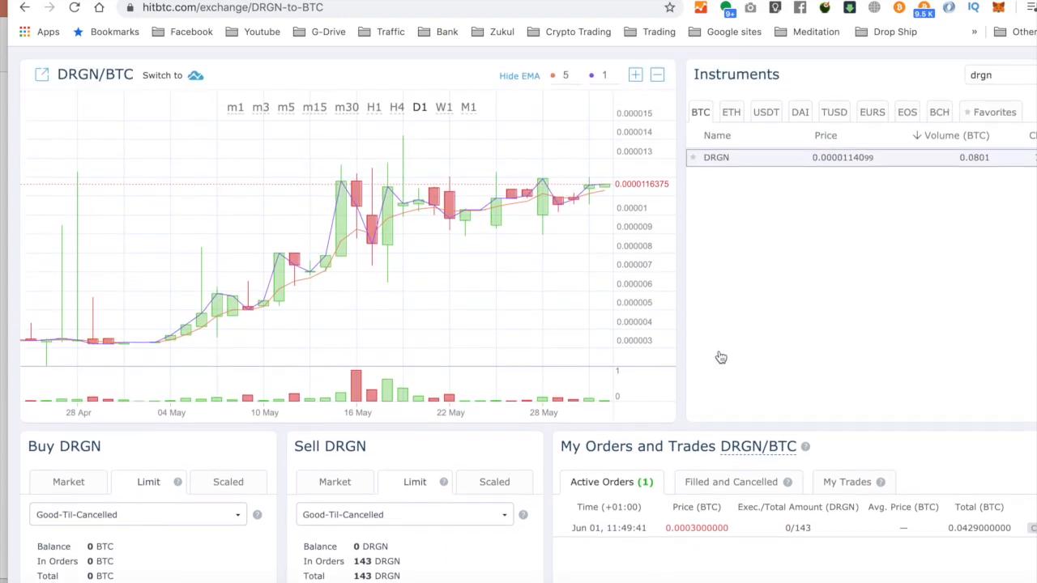
# - Go to the Account page showing 143 DRGN held on orders
pyautogui.scroll(-3)
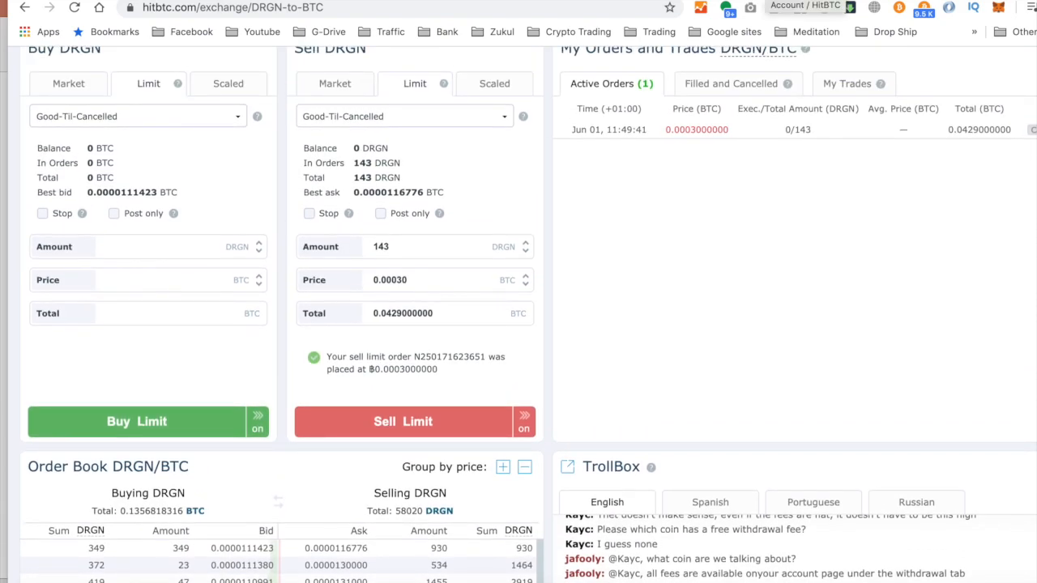
pyautogui.click(101, 102)
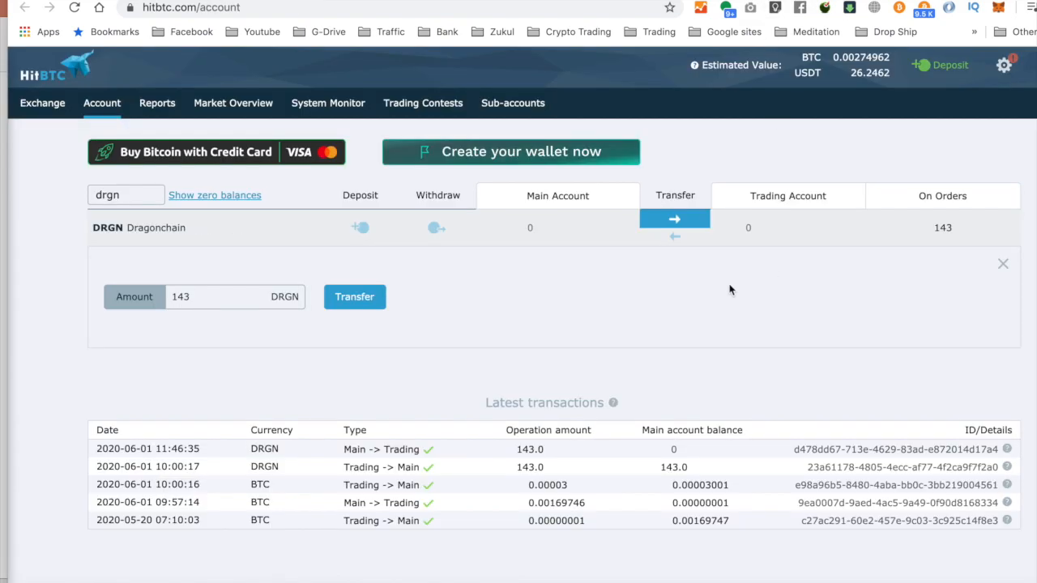